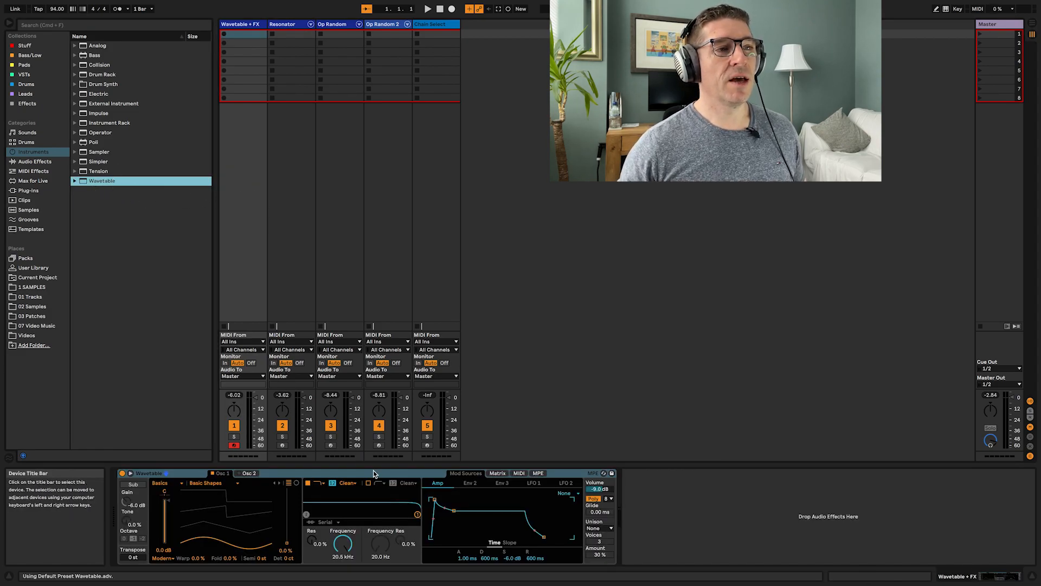
Group the Wavetable synth into an Instrument Rack and turn on macro mapping mode.
click(148, 472)
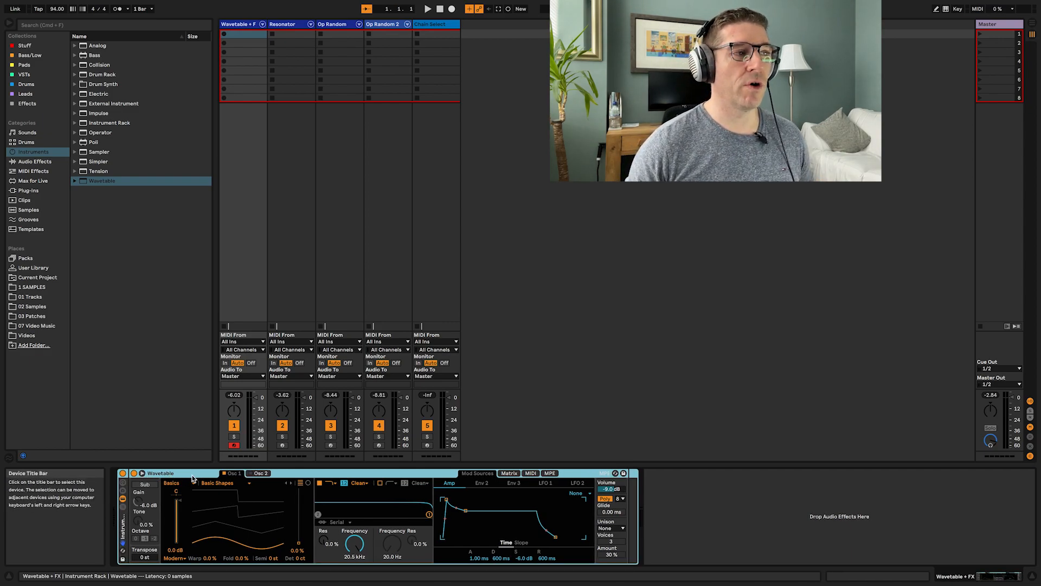
right_click(159, 473)
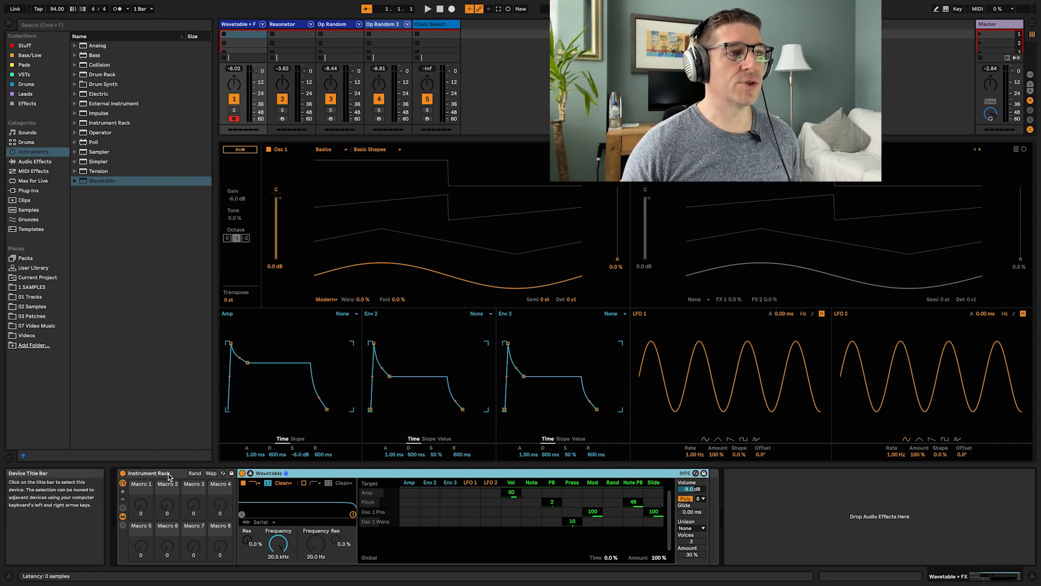
click(211, 473)
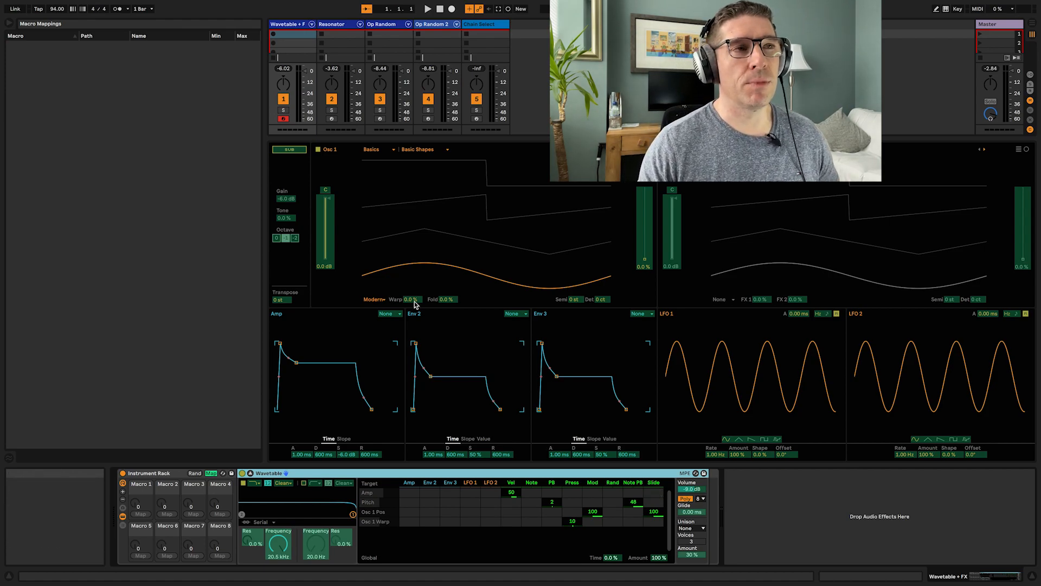
Map Wavetable's warp amount and fold amount to Macro 1.
right_click(412, 298)
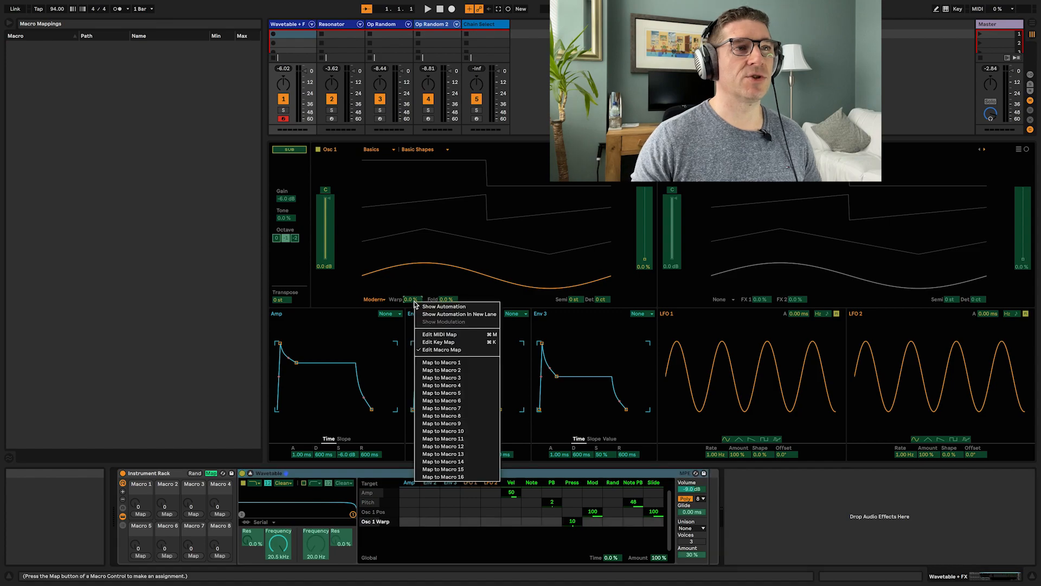
click(441, 369)
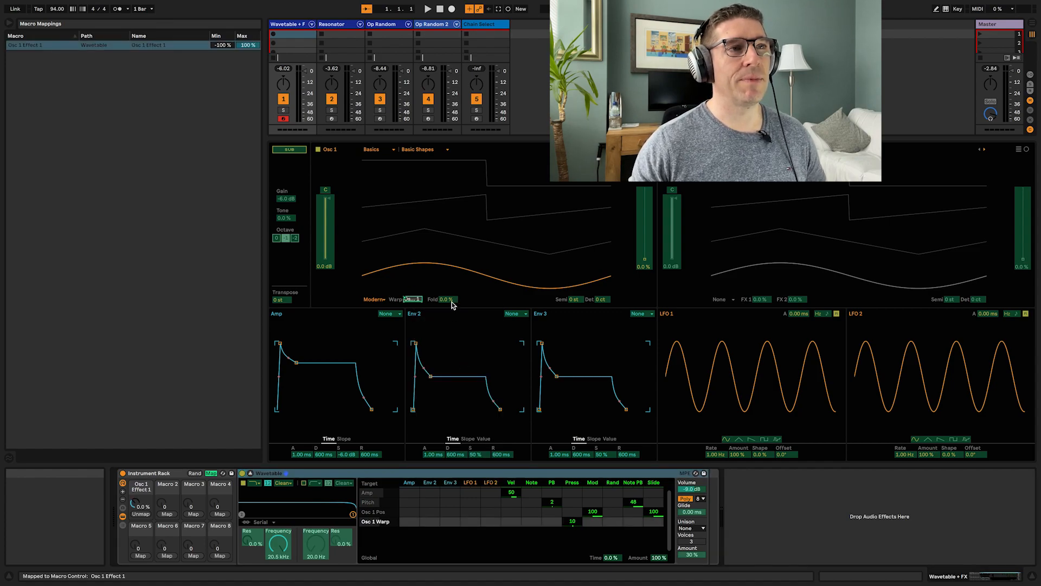
right_click(441, 298)
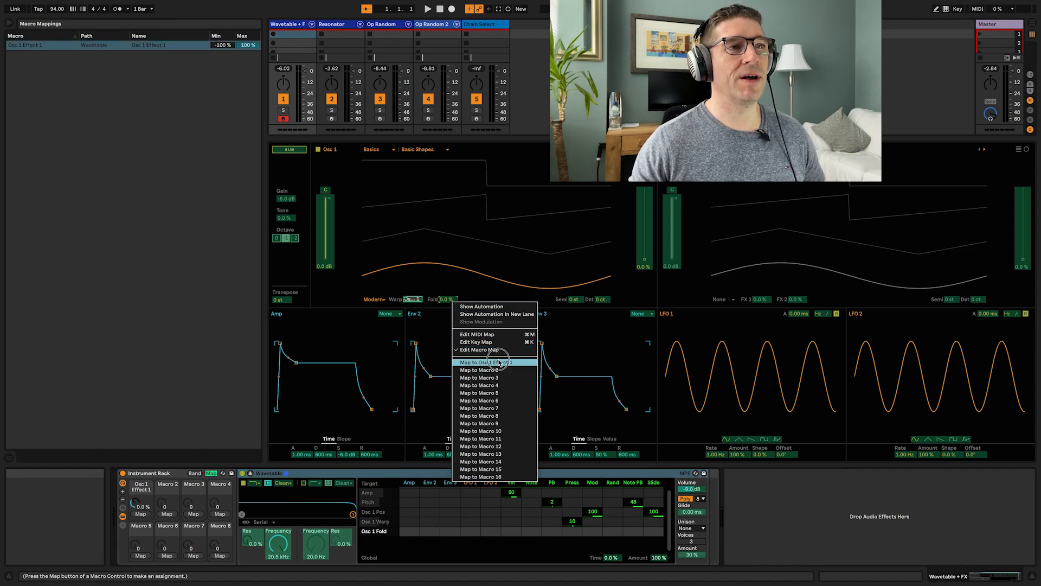
click(479, 361)
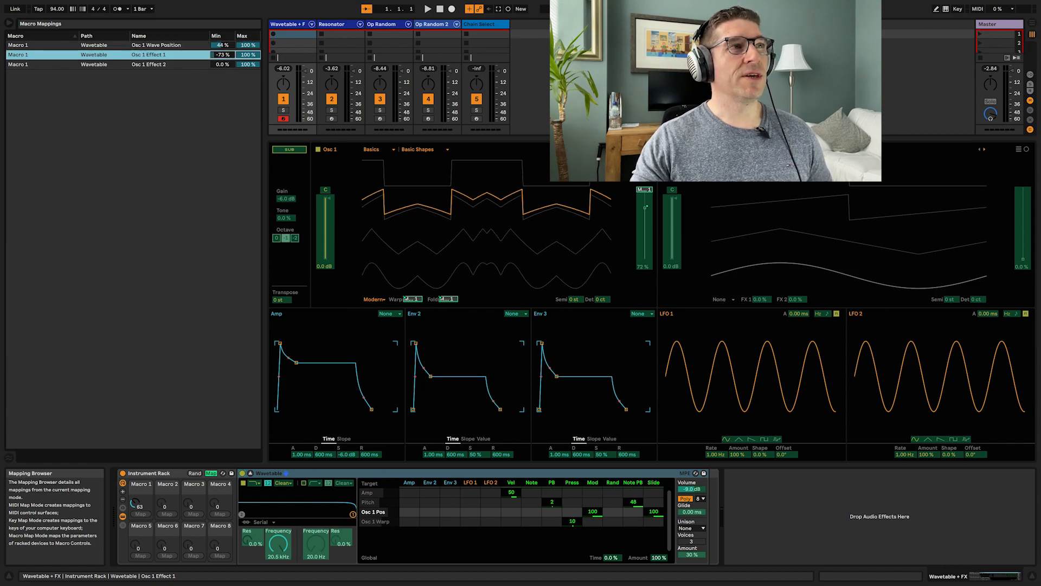
Invert Macro 1's warp mapping range and drag the fold mapping's minimum value.
right_click(219, 54)
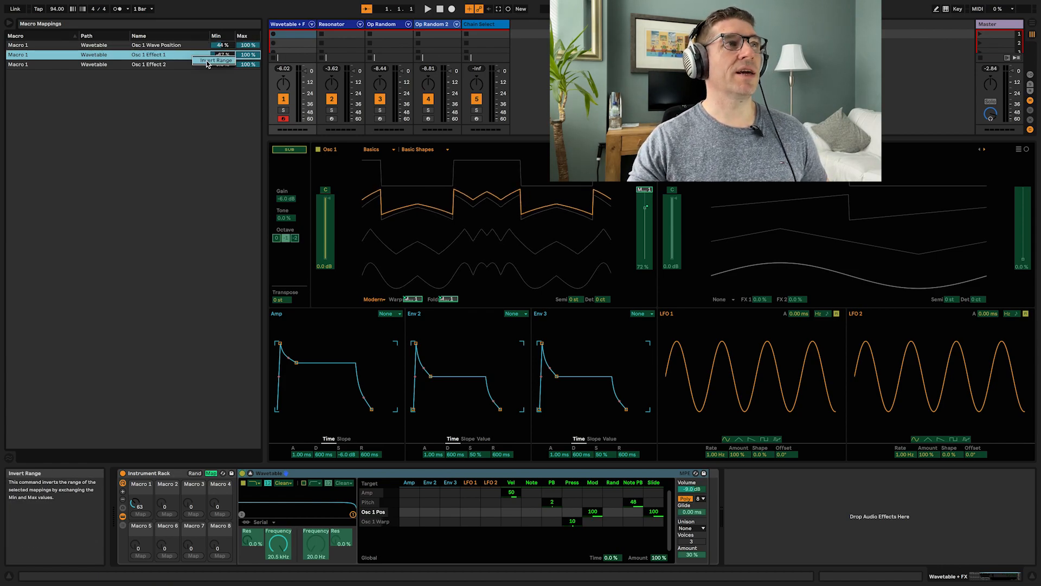
click(216, 61)
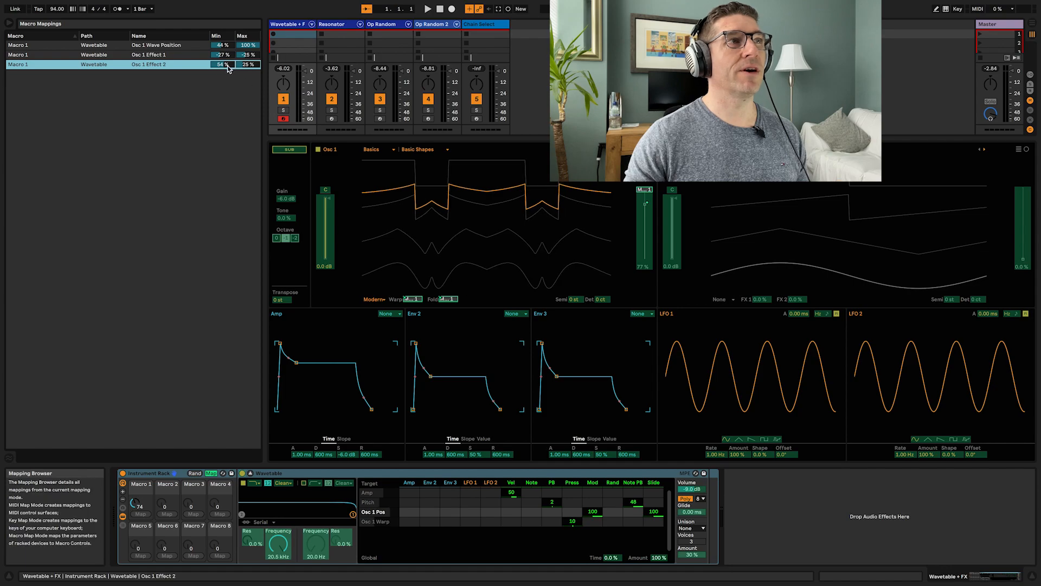
drag(221, 65, 222, 60)
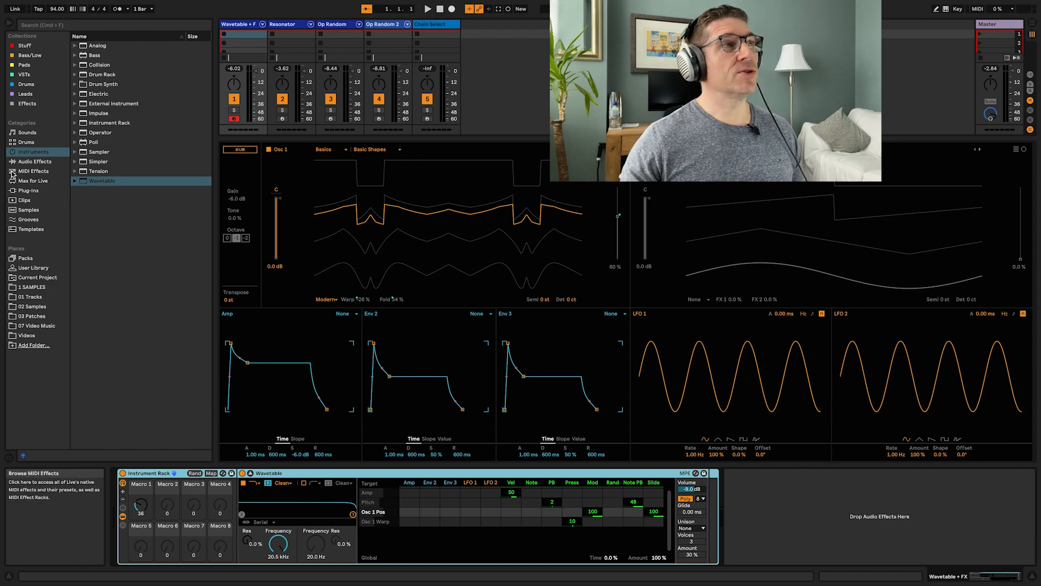
Load the Echo delay from the Audio Effects browser into the rack after Wavetable.
click(33, 160)
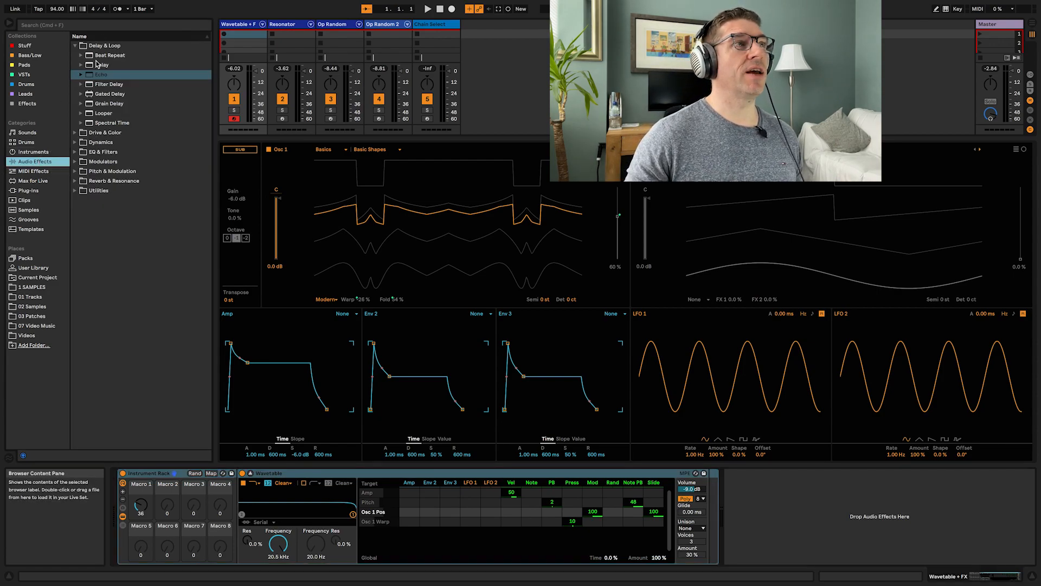
double_click(101, 73)
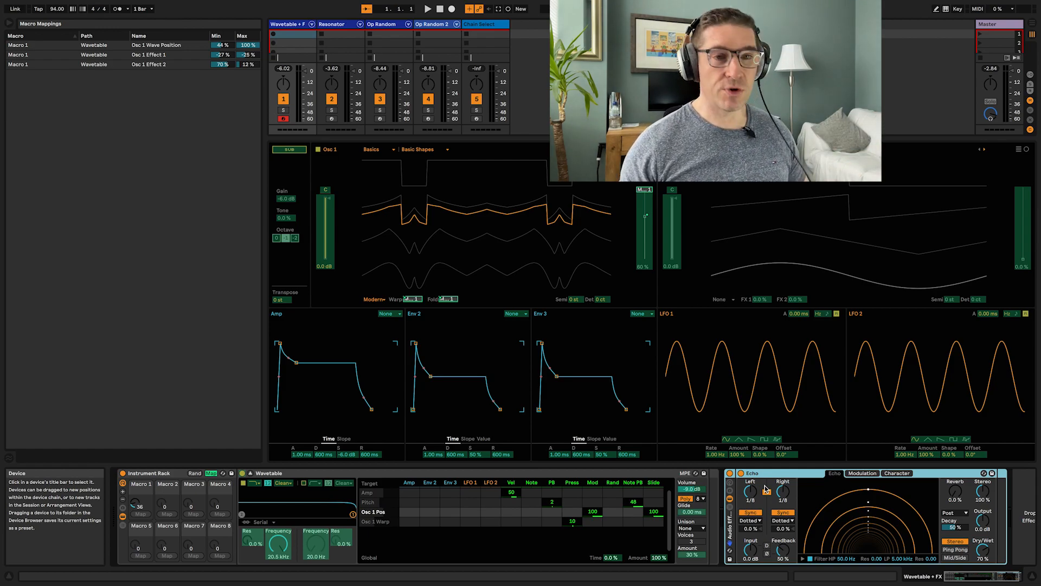
Assign Echo's dry/wet and feedback to Macro 2.
click(752, 473)
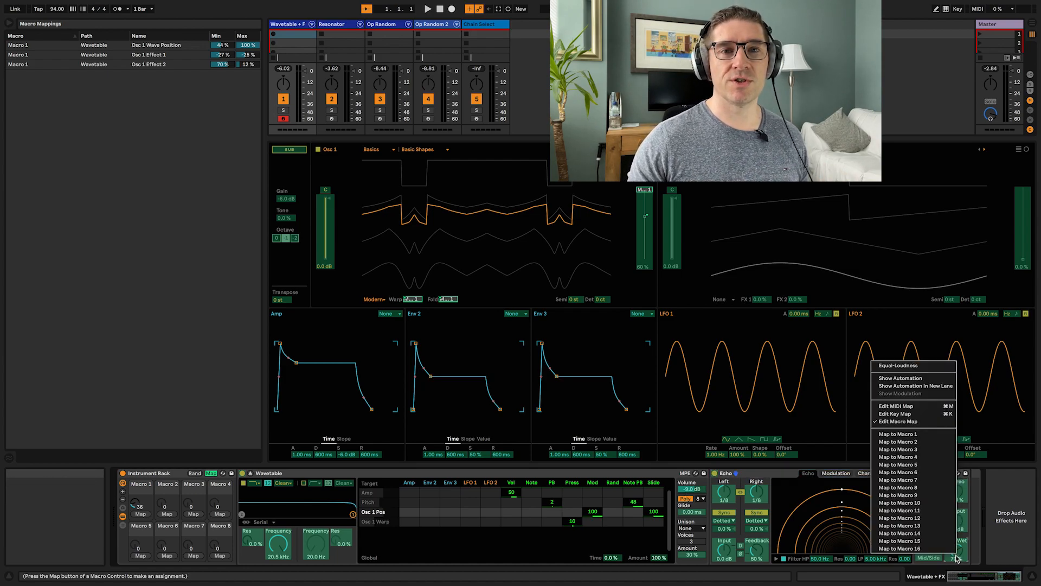
click(899, 441)
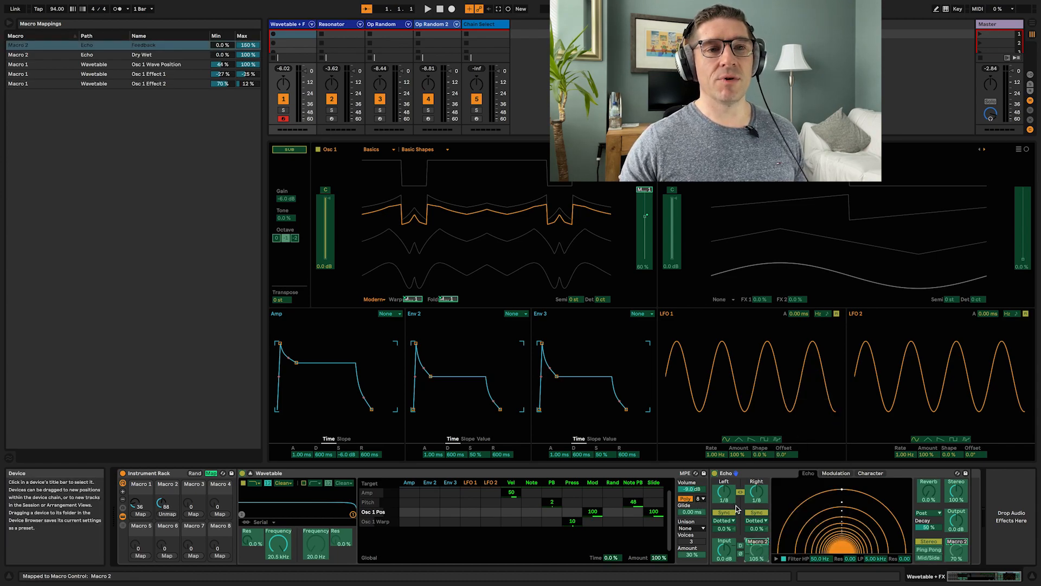
right_click(876, 561)
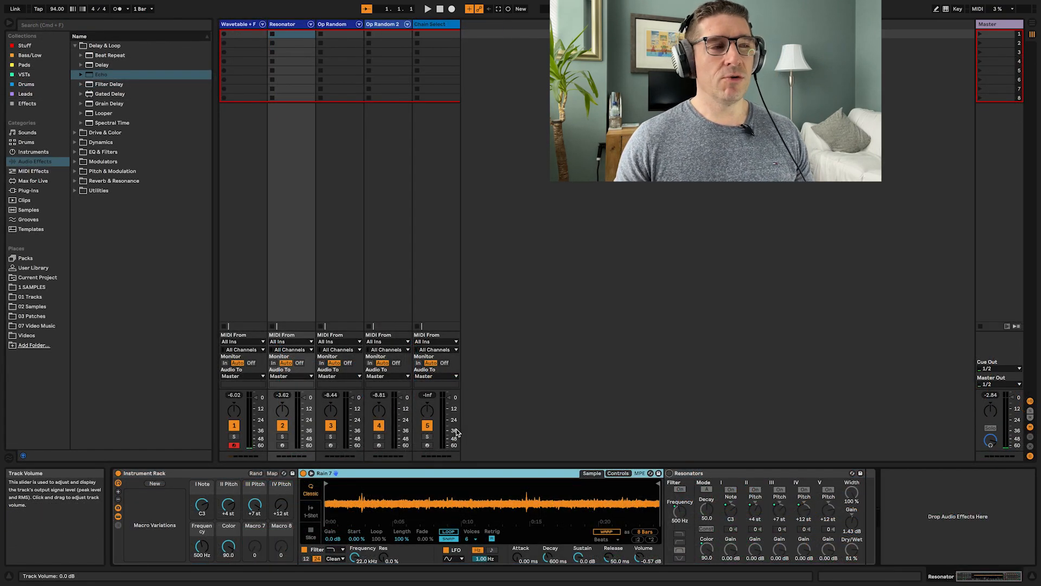
Show the Resonator rack's macro mappings, including I Note F2–F3 and II Pitch +3 to +4 st.
click(282, 444)
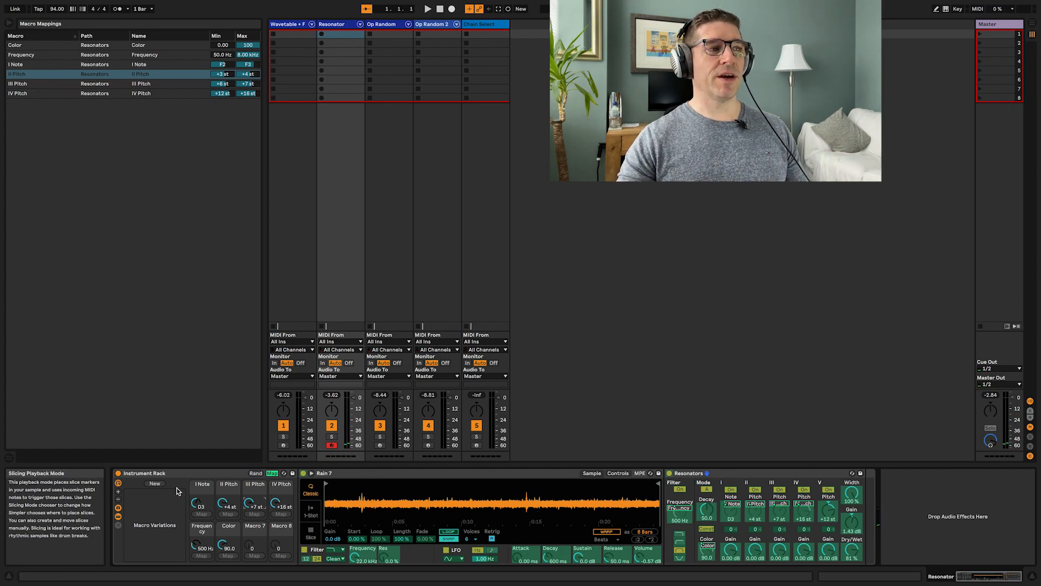
Store a macro variation, change the II Pitch macro, and store another variation.
click(154, 483)
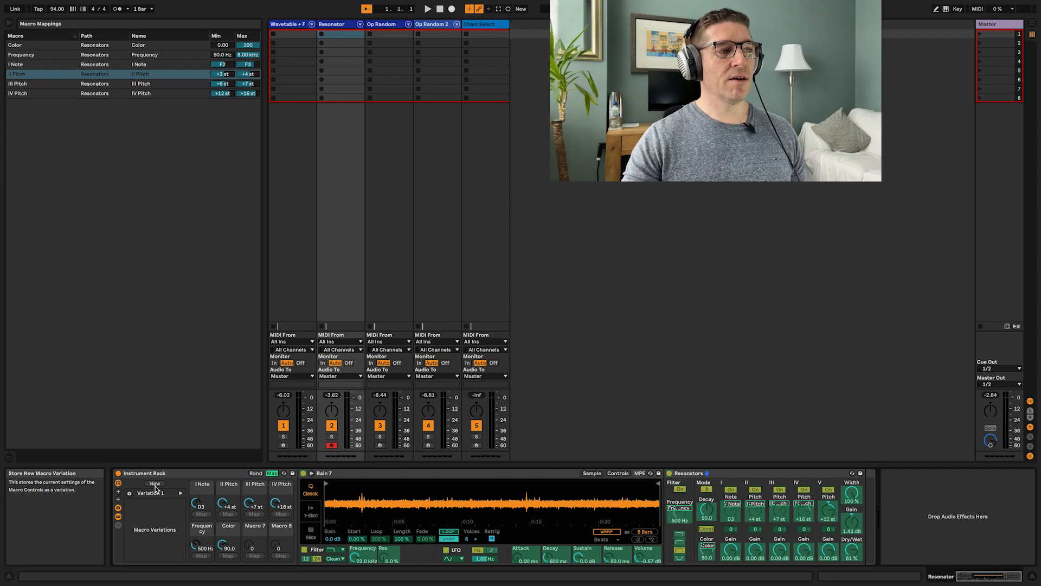
click(154, 492)
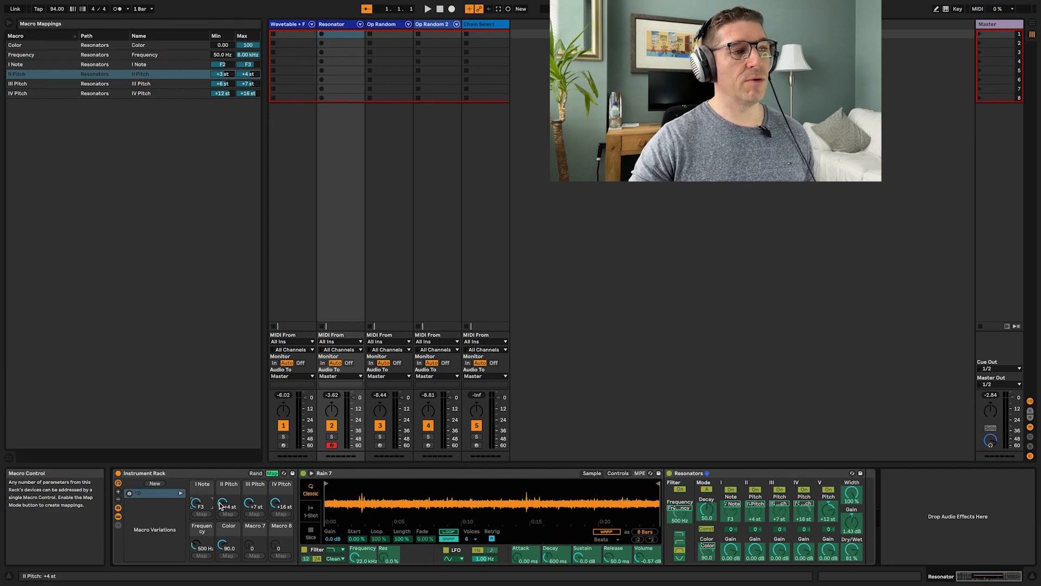
drag(228, 505, 228, 511)
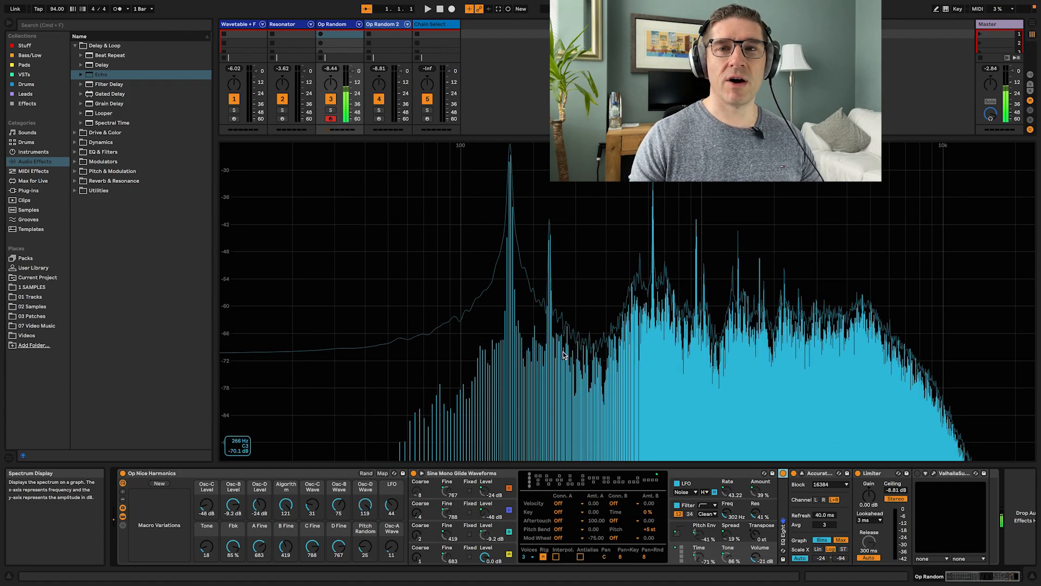
click(366, 472)
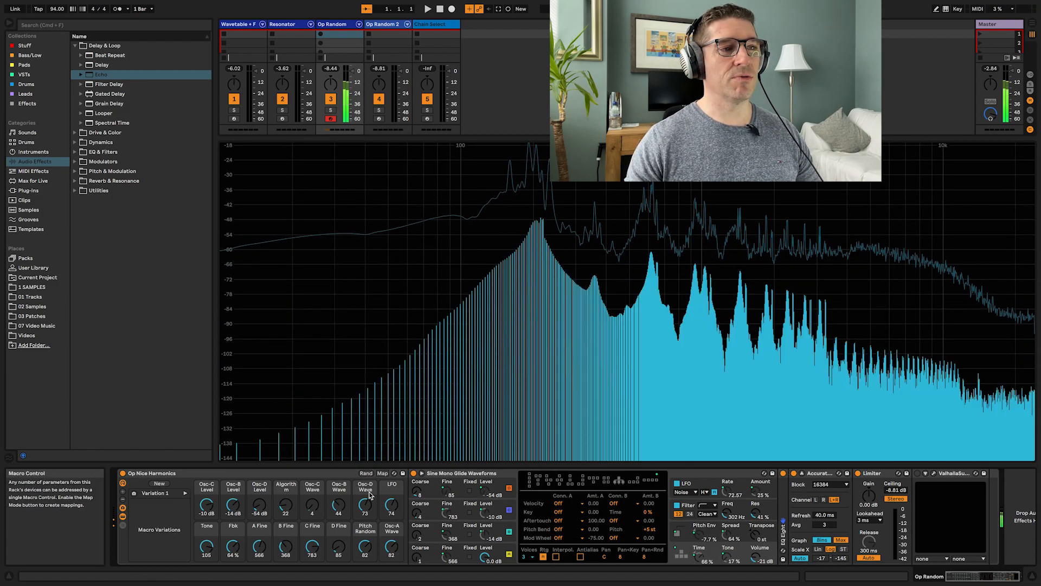
click(365, 473)
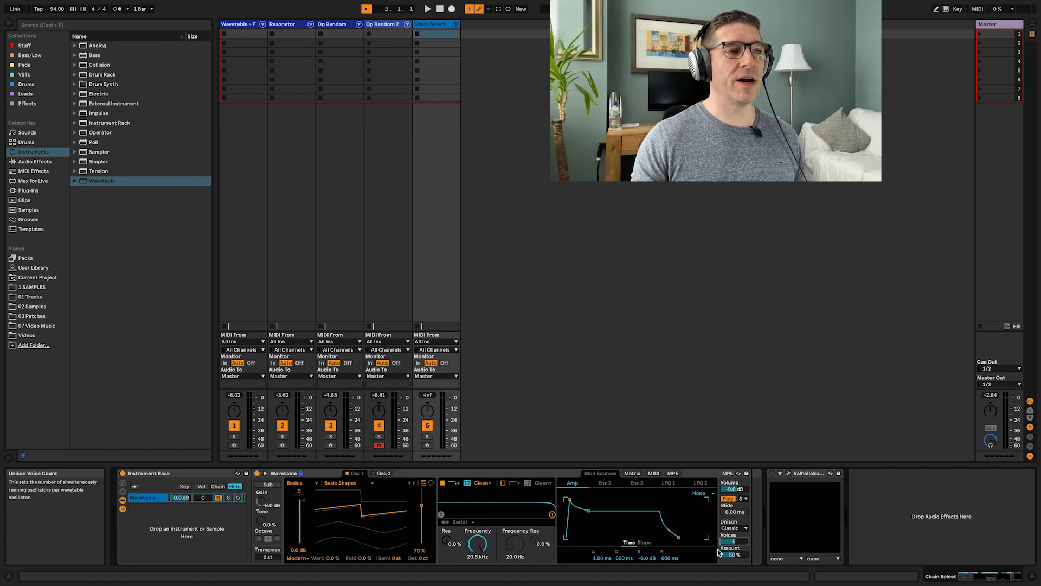
Duplicate the Wavetable chain and set the second Wavetable's unison mode to Shimmer.
click(143, 497)
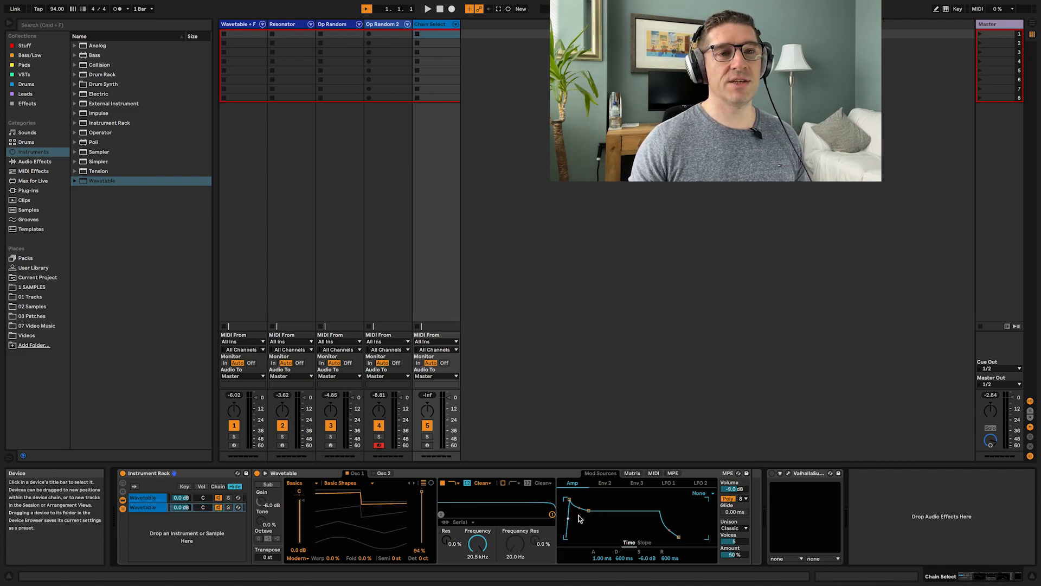
click(700, 493)
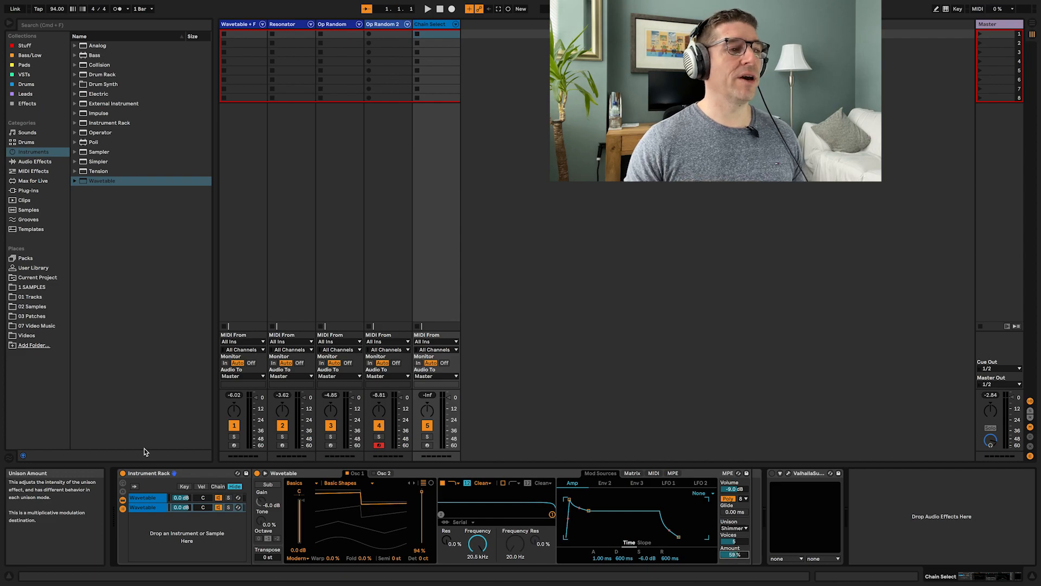
mouse_move(202, 486)
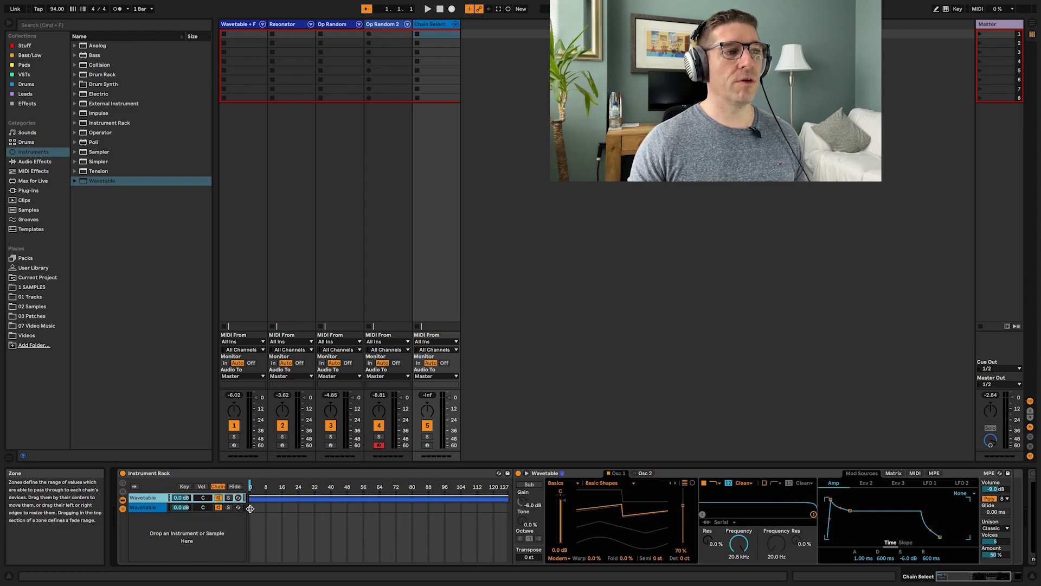
Overlap the two Wavetable chains' select zones and map the Chain Selector to Macro 1.
drag(251, 508, 506, 508)
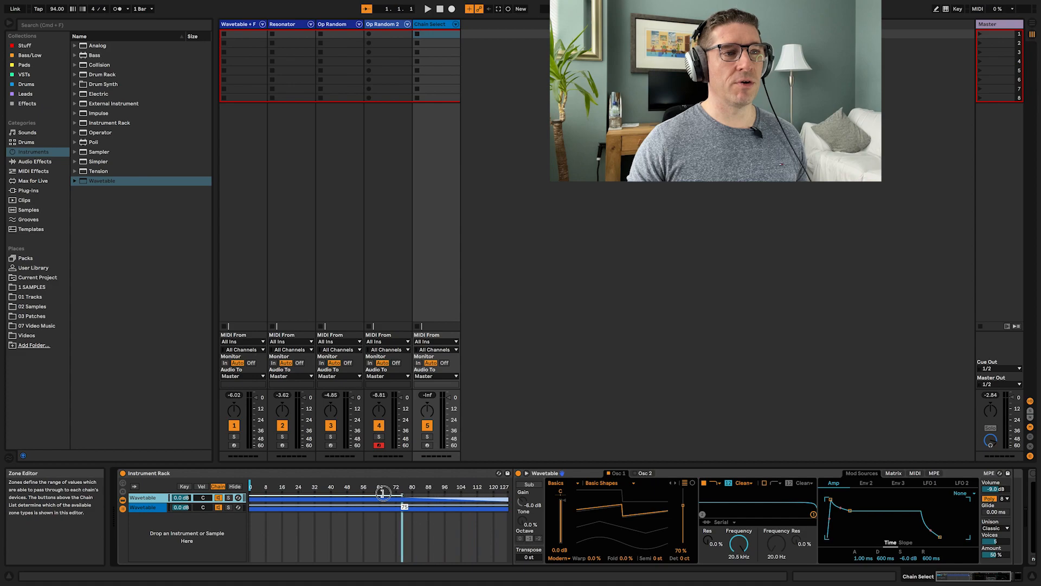
drag(382, 495, 429, 511)
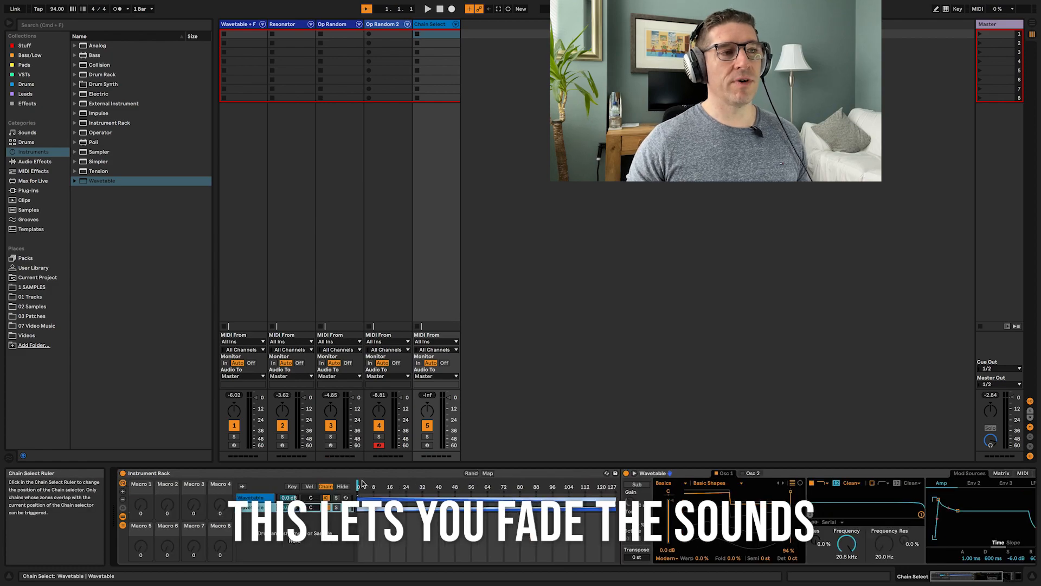
right_click(362, 483)
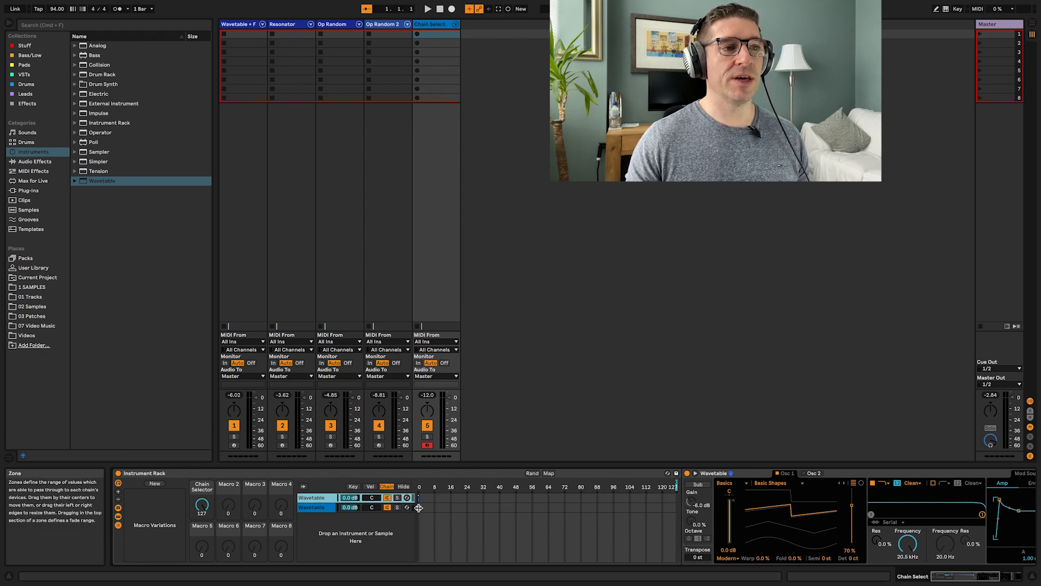
click(312, 507)
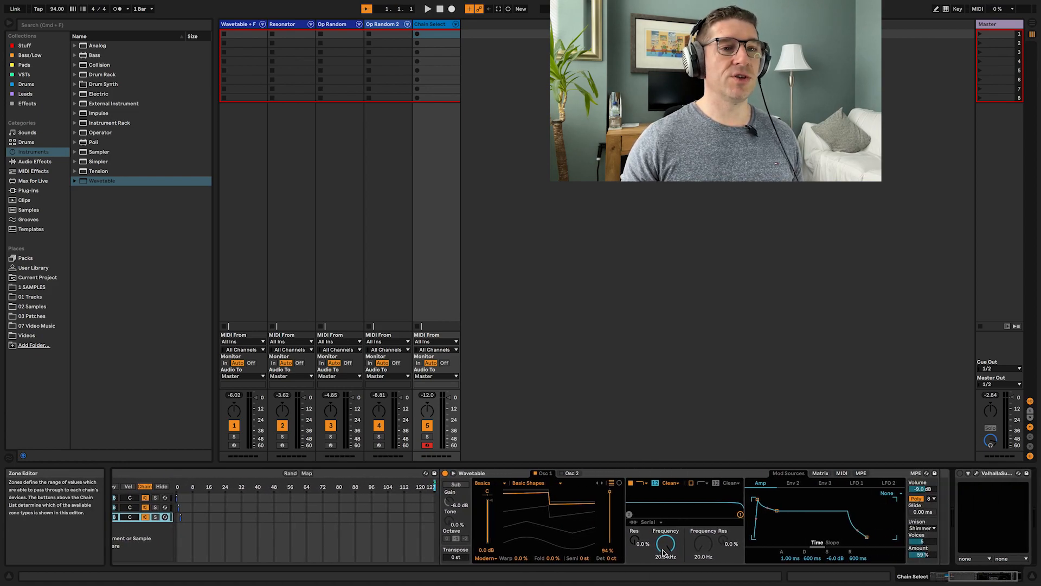
click(878, 493)
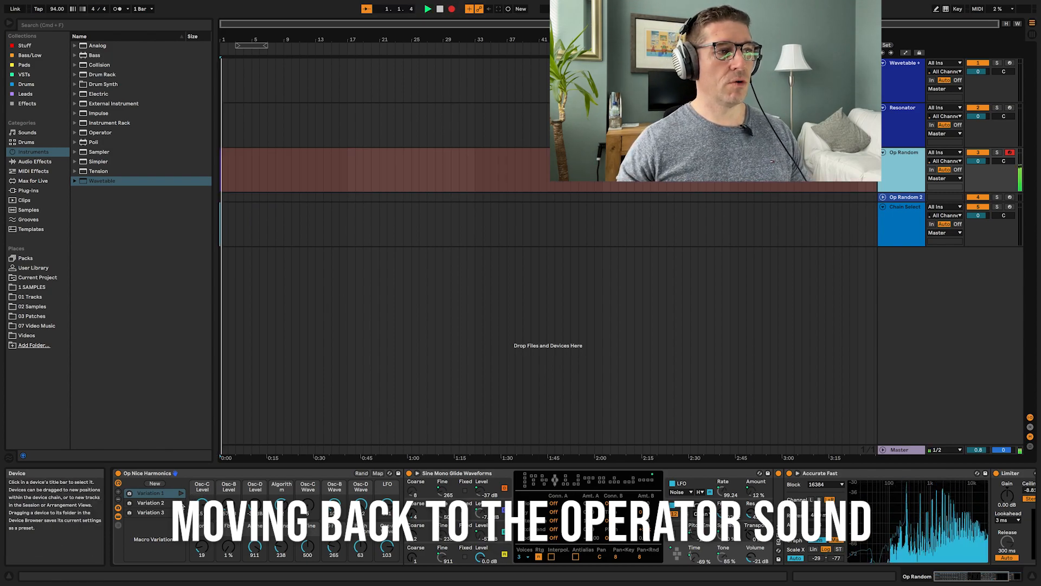
Record Variation 1 on the Op Random track and display its Algorithm automation envelope.
click(128, 493)
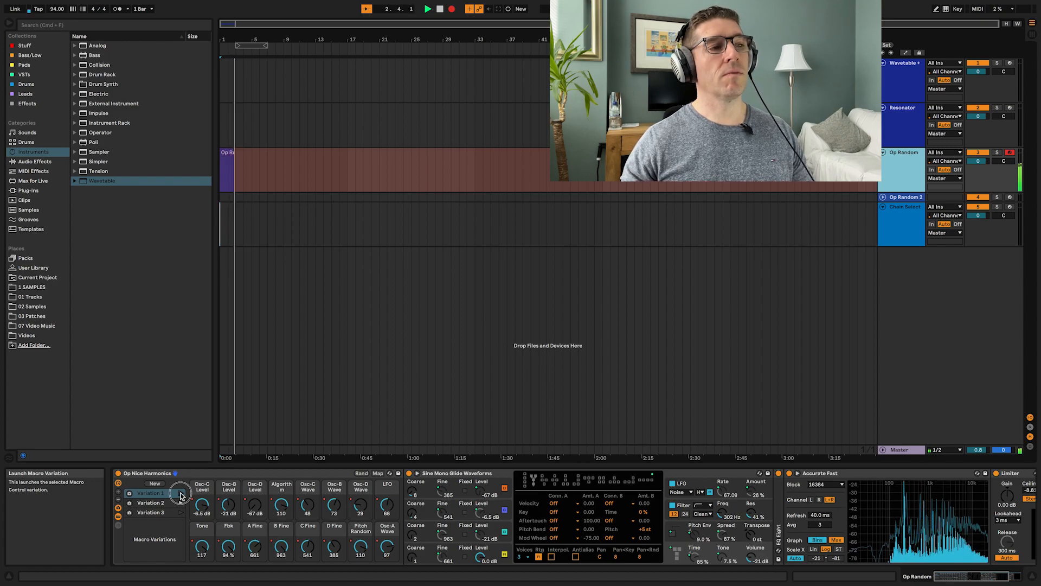
click(181, 493)
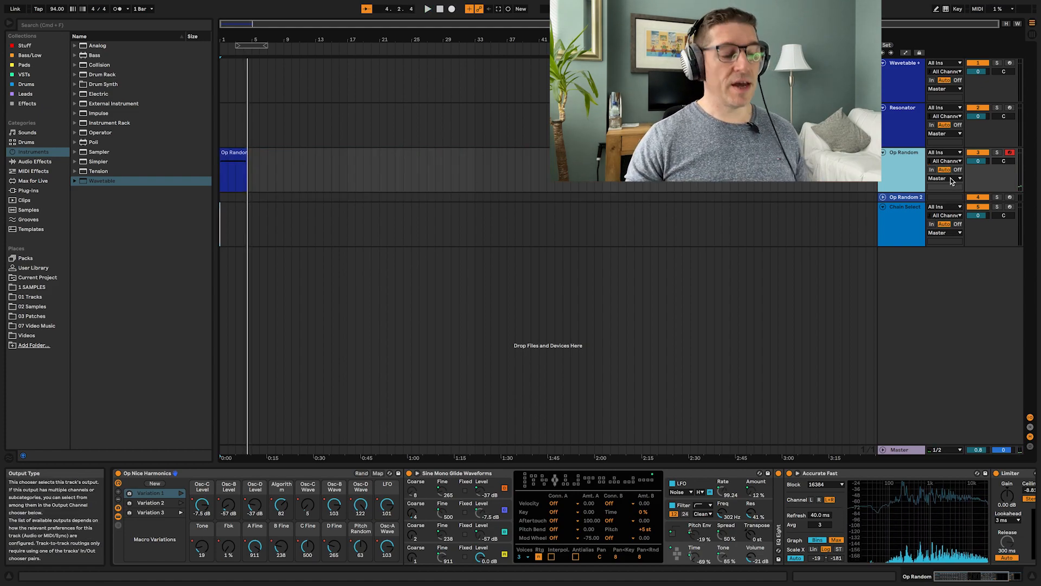
key(a)
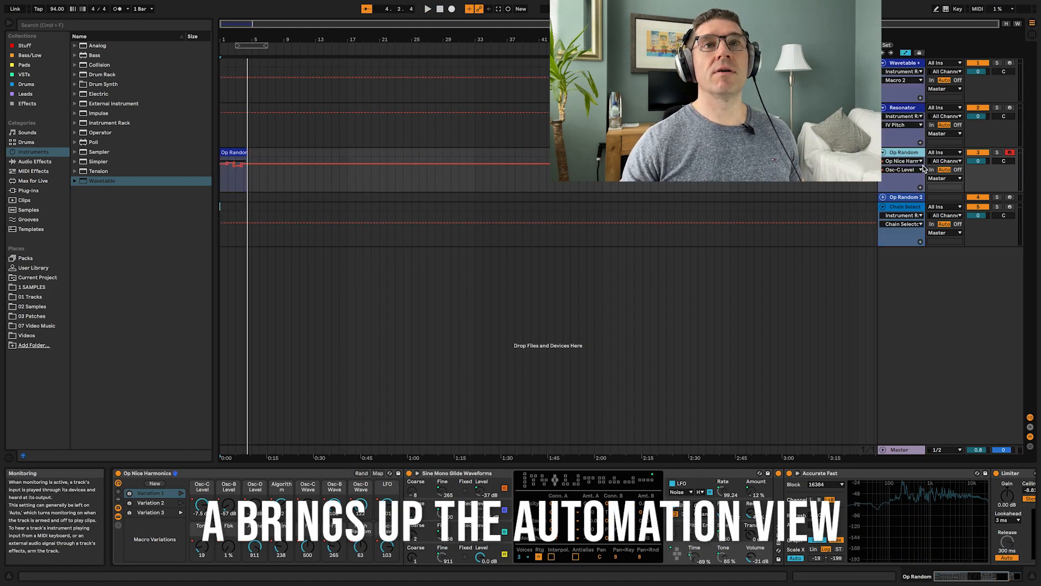
click(902, 160)
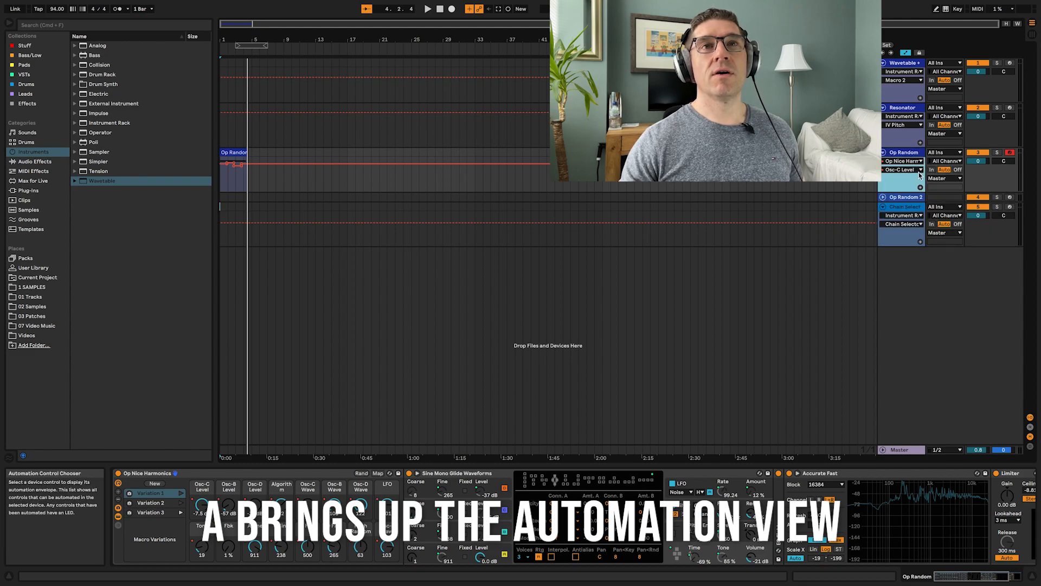
click(901, 170)
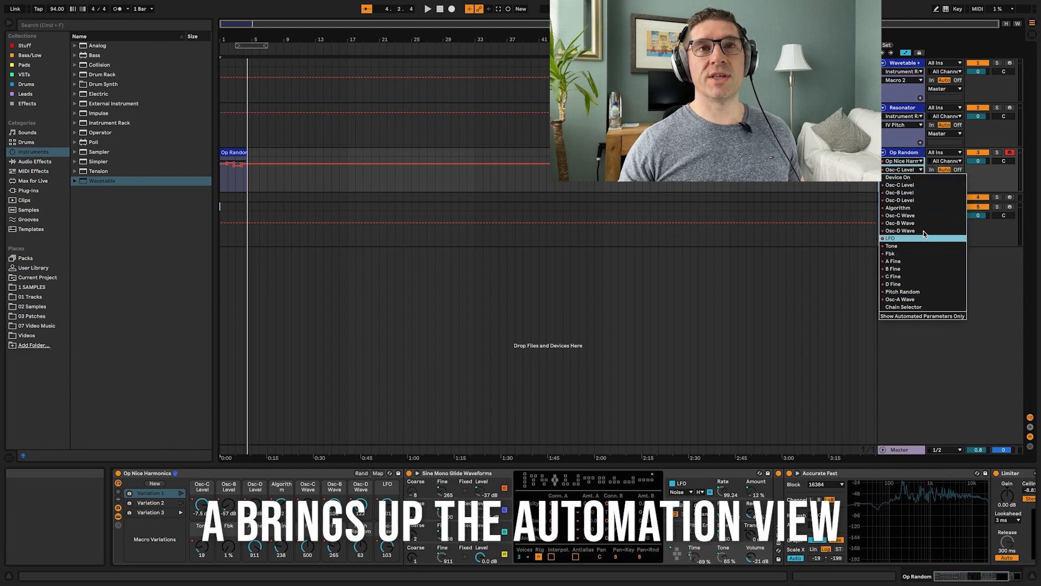
click(898, 208)
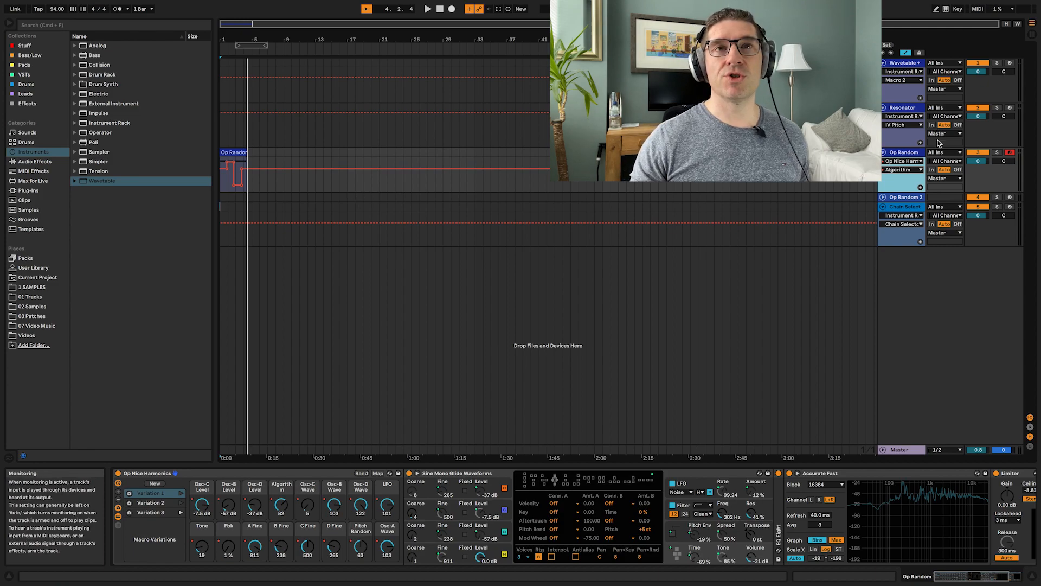
click(903, 168)
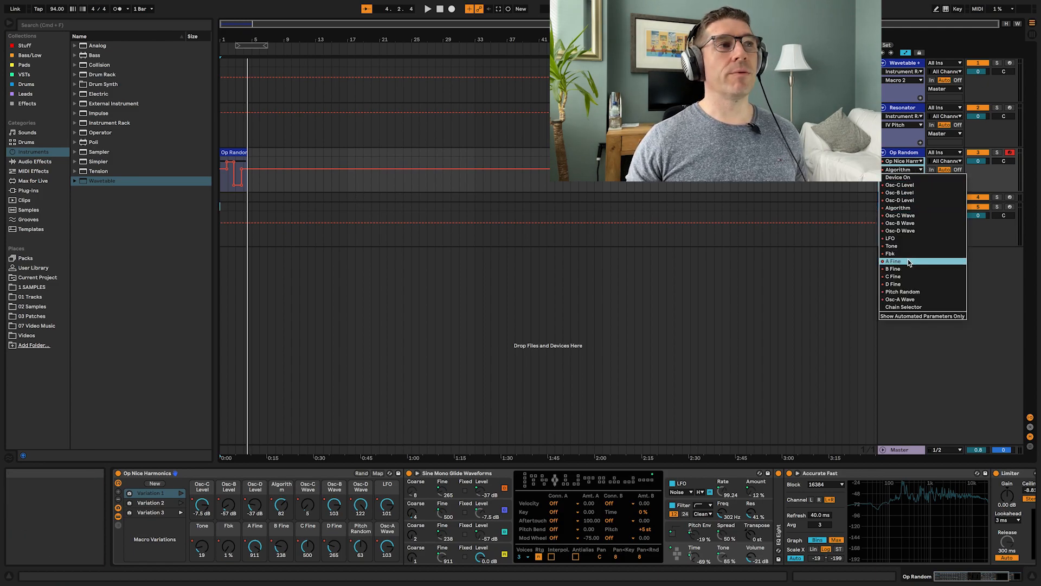